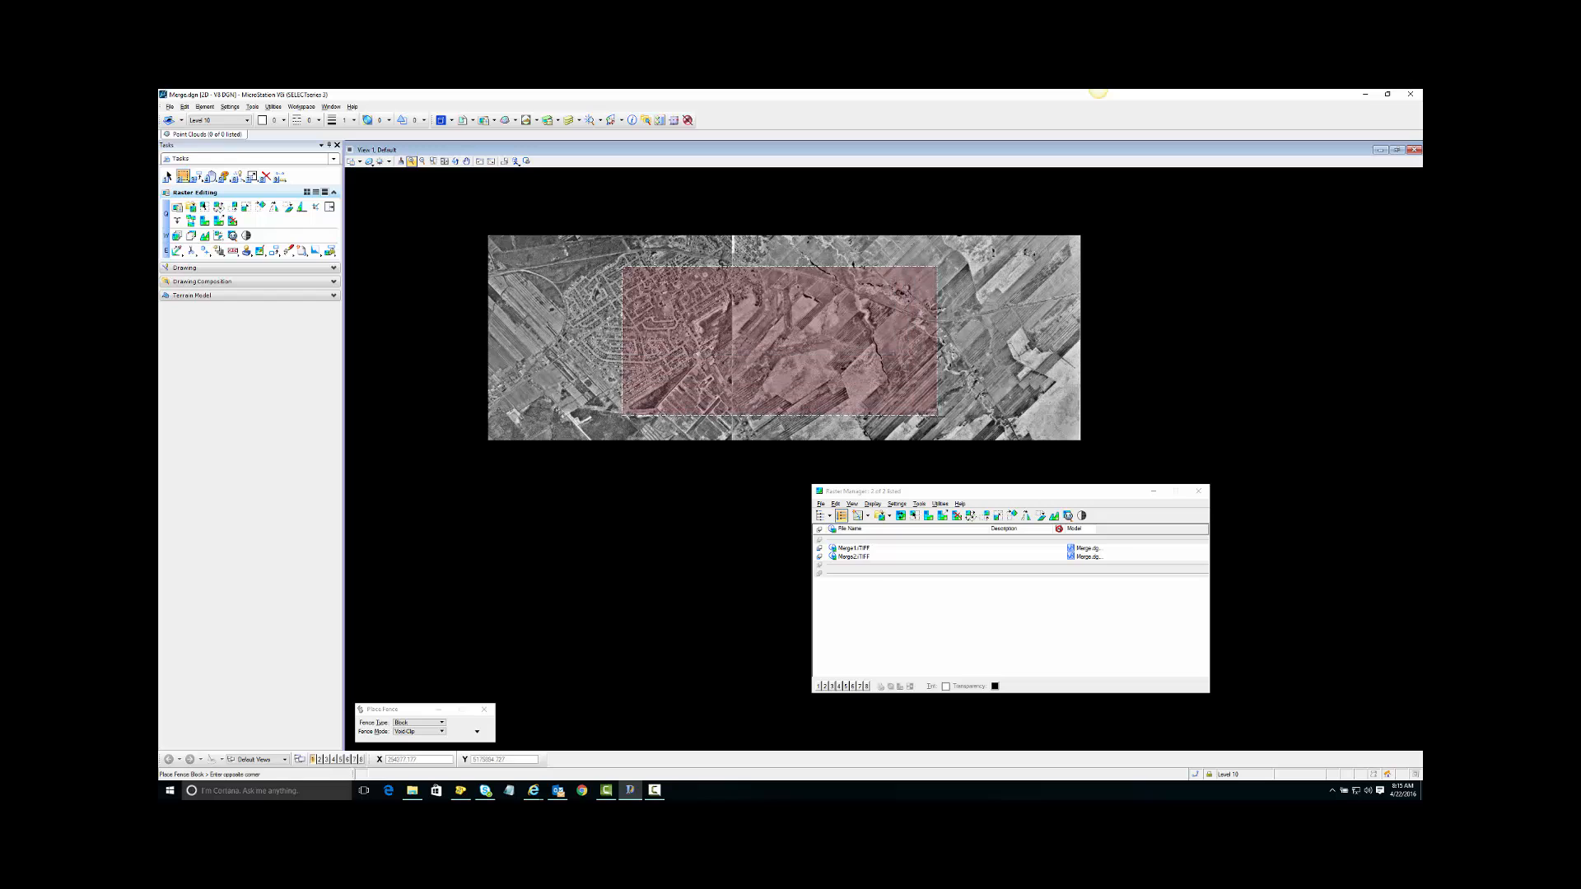
Complete the block fence over the central overlap of the two aerial images.
{"action": "left_click", "coordinate": [938, 425]}
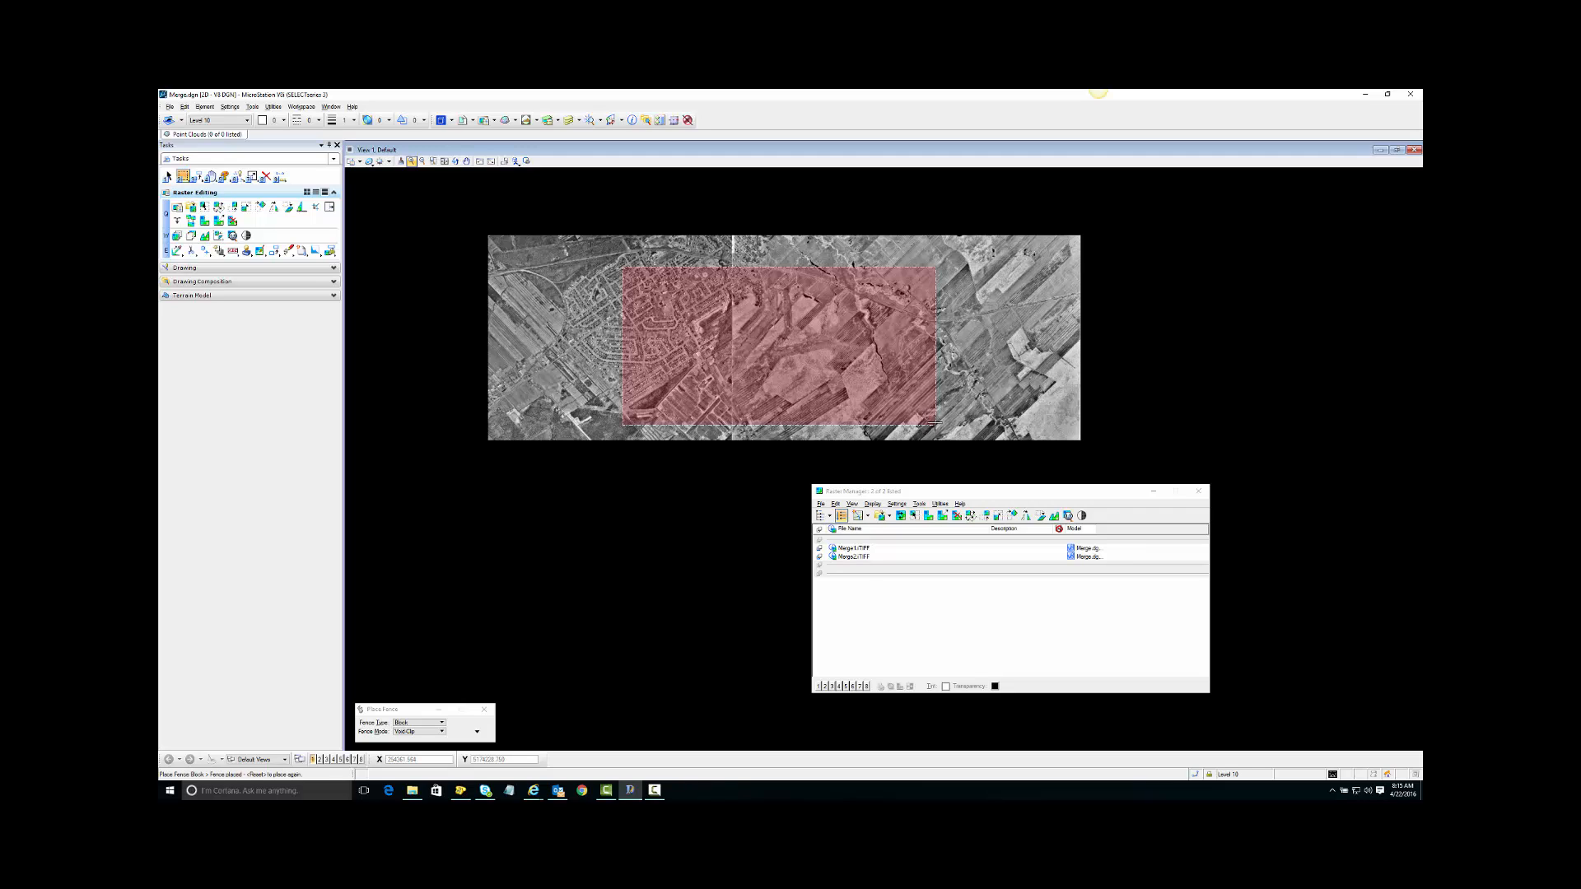
{"action": "mouse_move", "coordinate": [812, 475]}
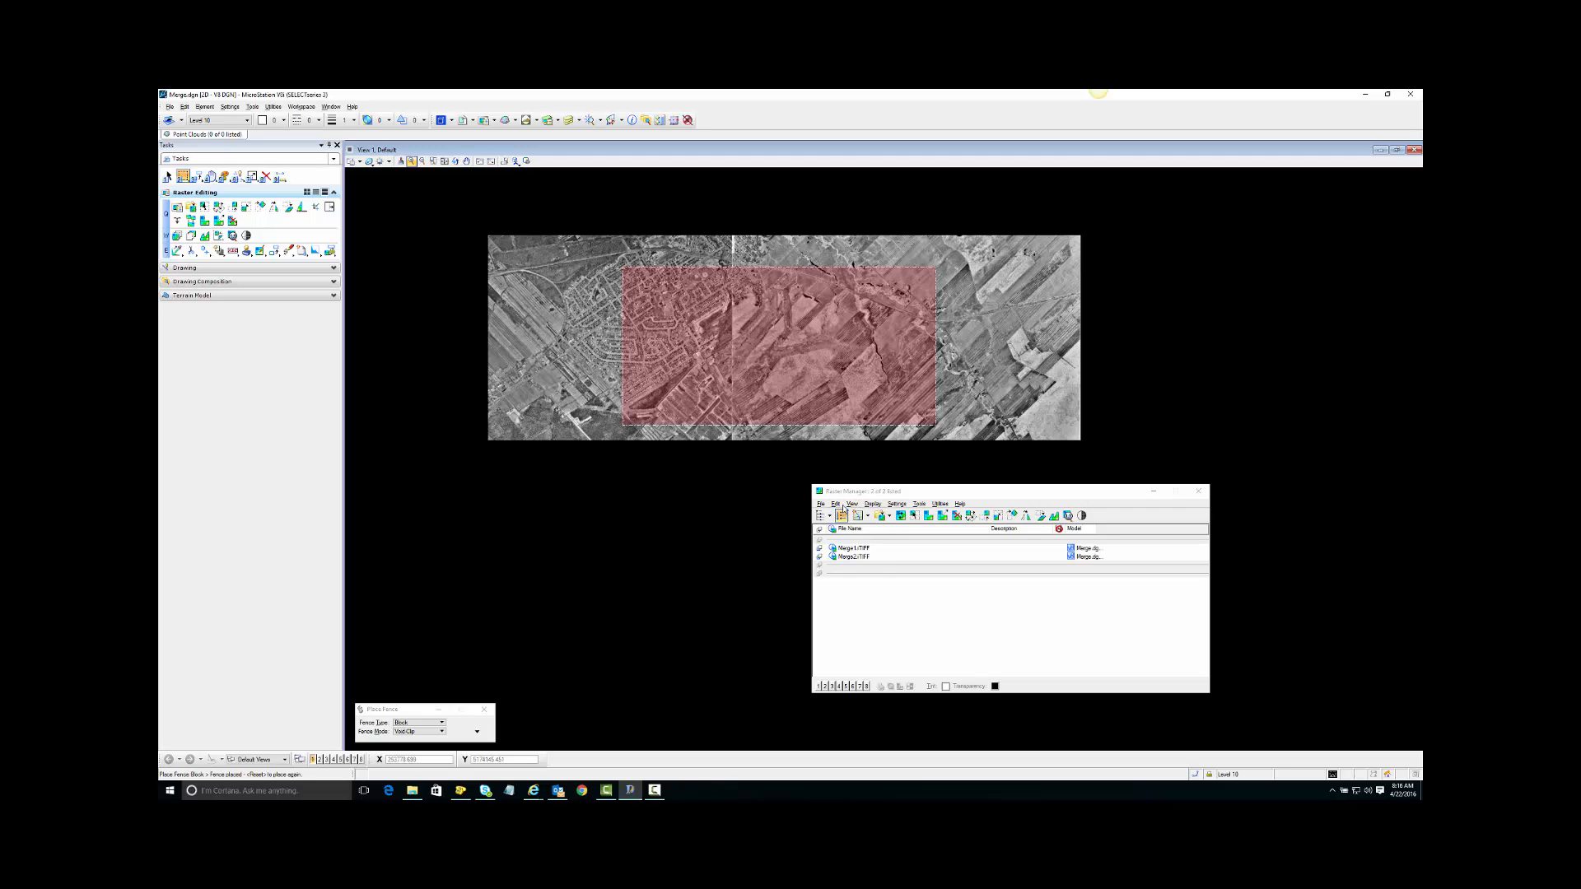
Start Edit > Merge in Raster Manager with Use Fence and accept in the view.
{"action": "left_click", "coordinate": [837, 503]}
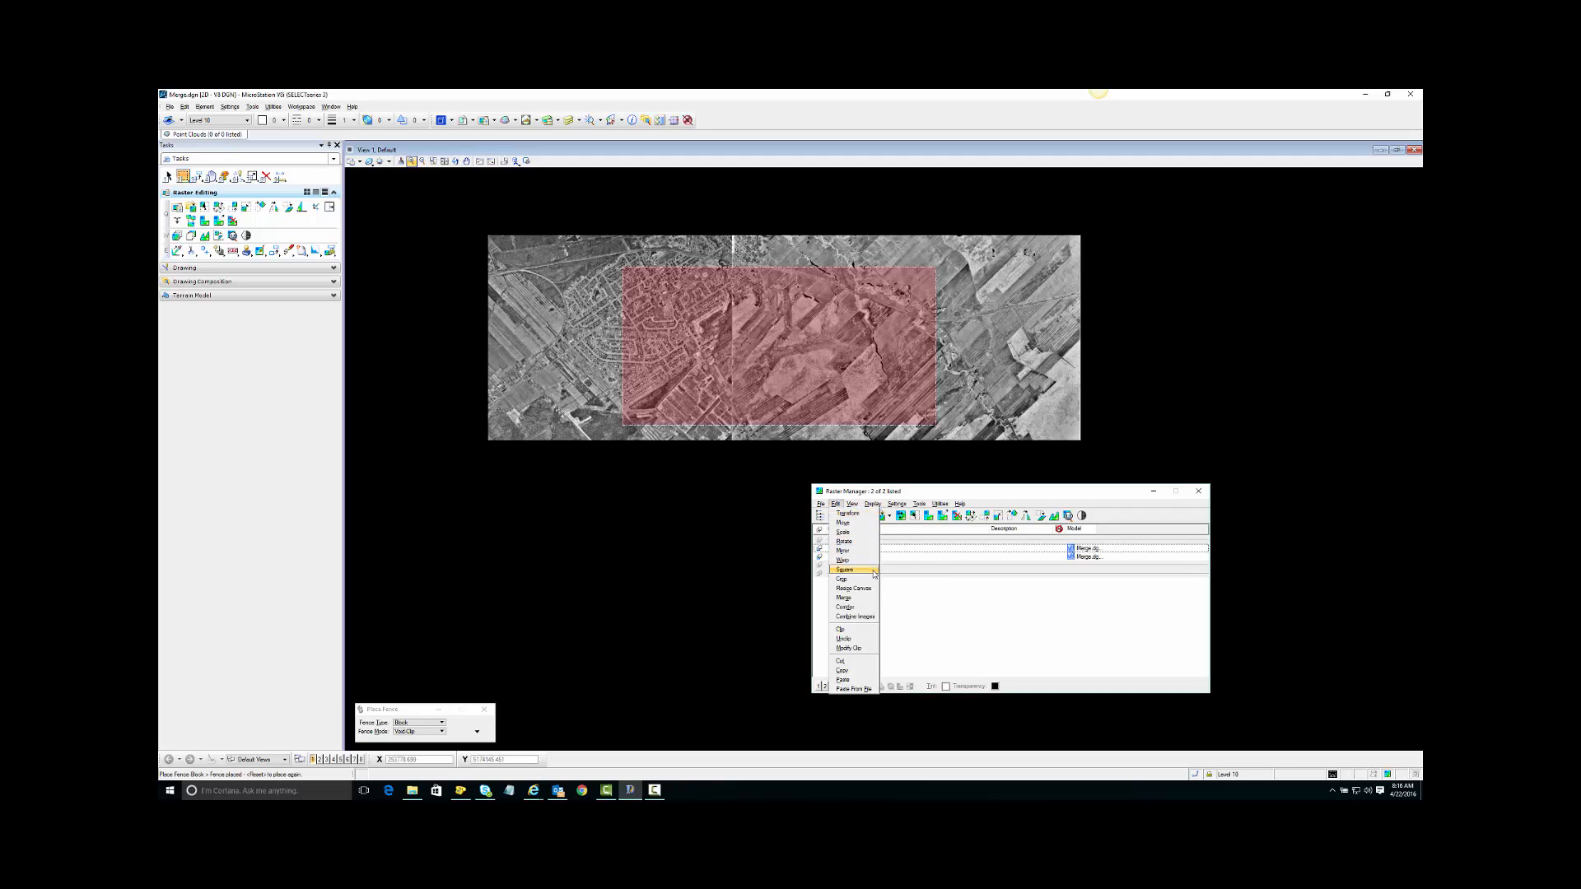
{"action": "mouse_move", "coordinate": [847, 597]}
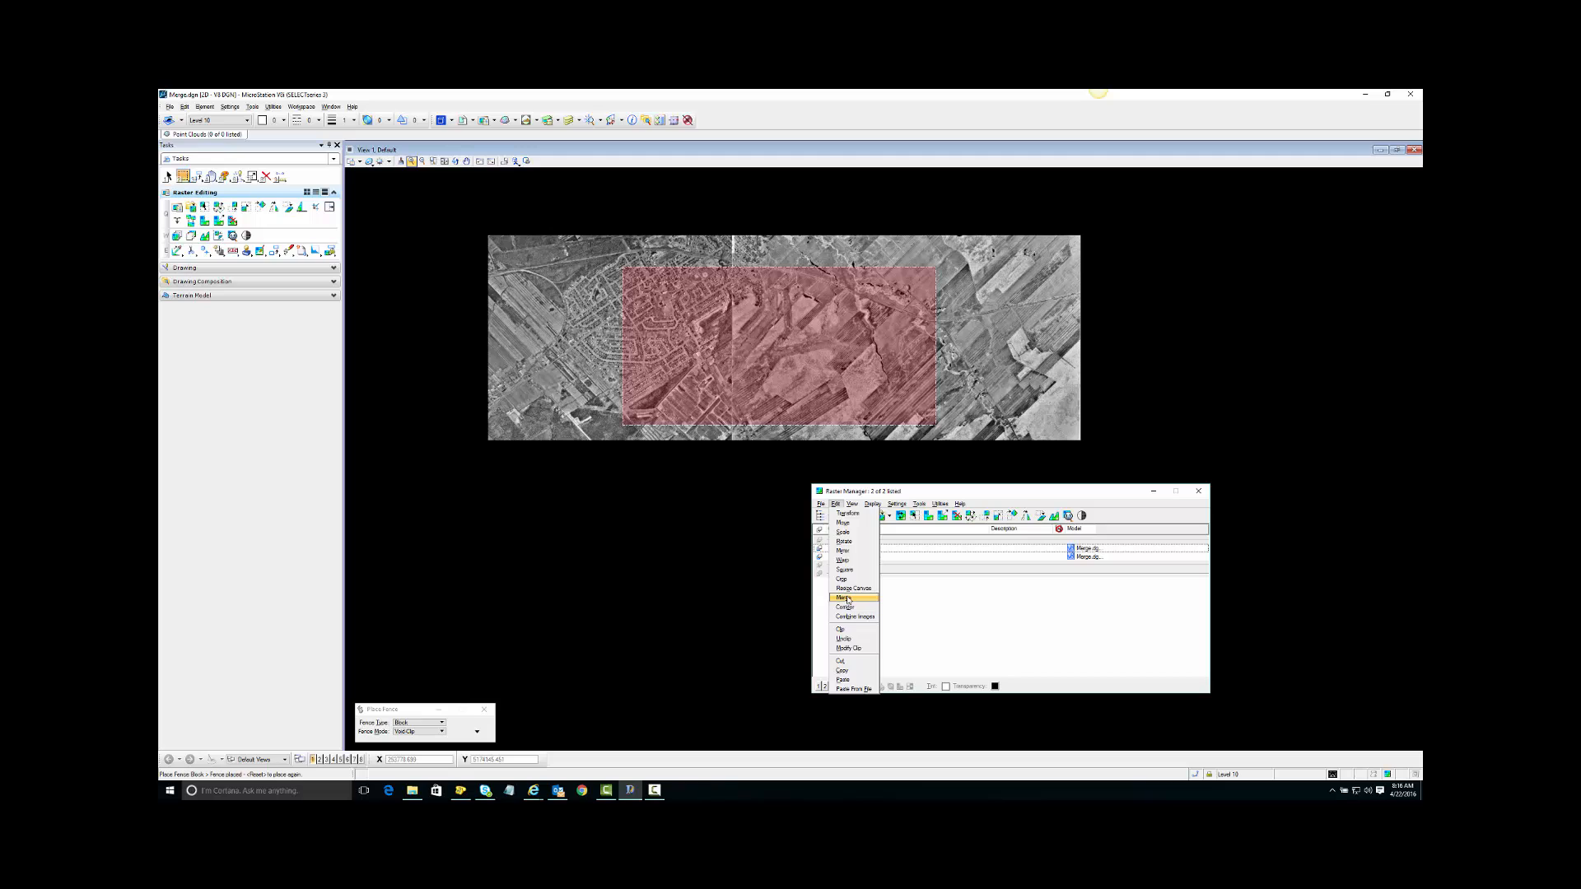
{"action": "left_click", "coordinate": [844, 598]}
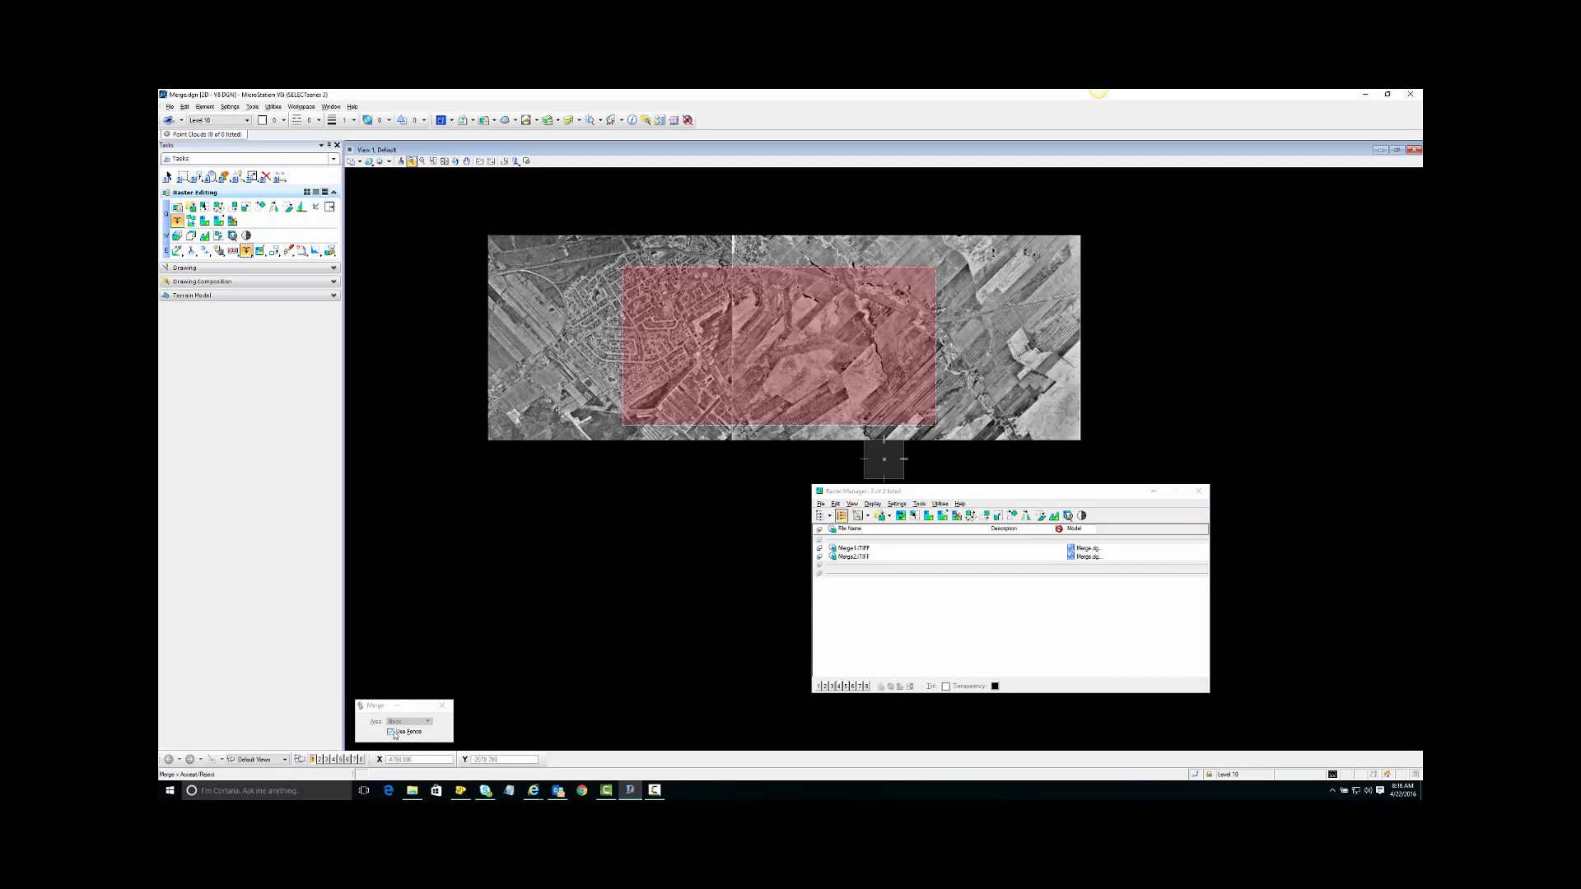
{"action": "left_click", "coordinate": [394, 730]}
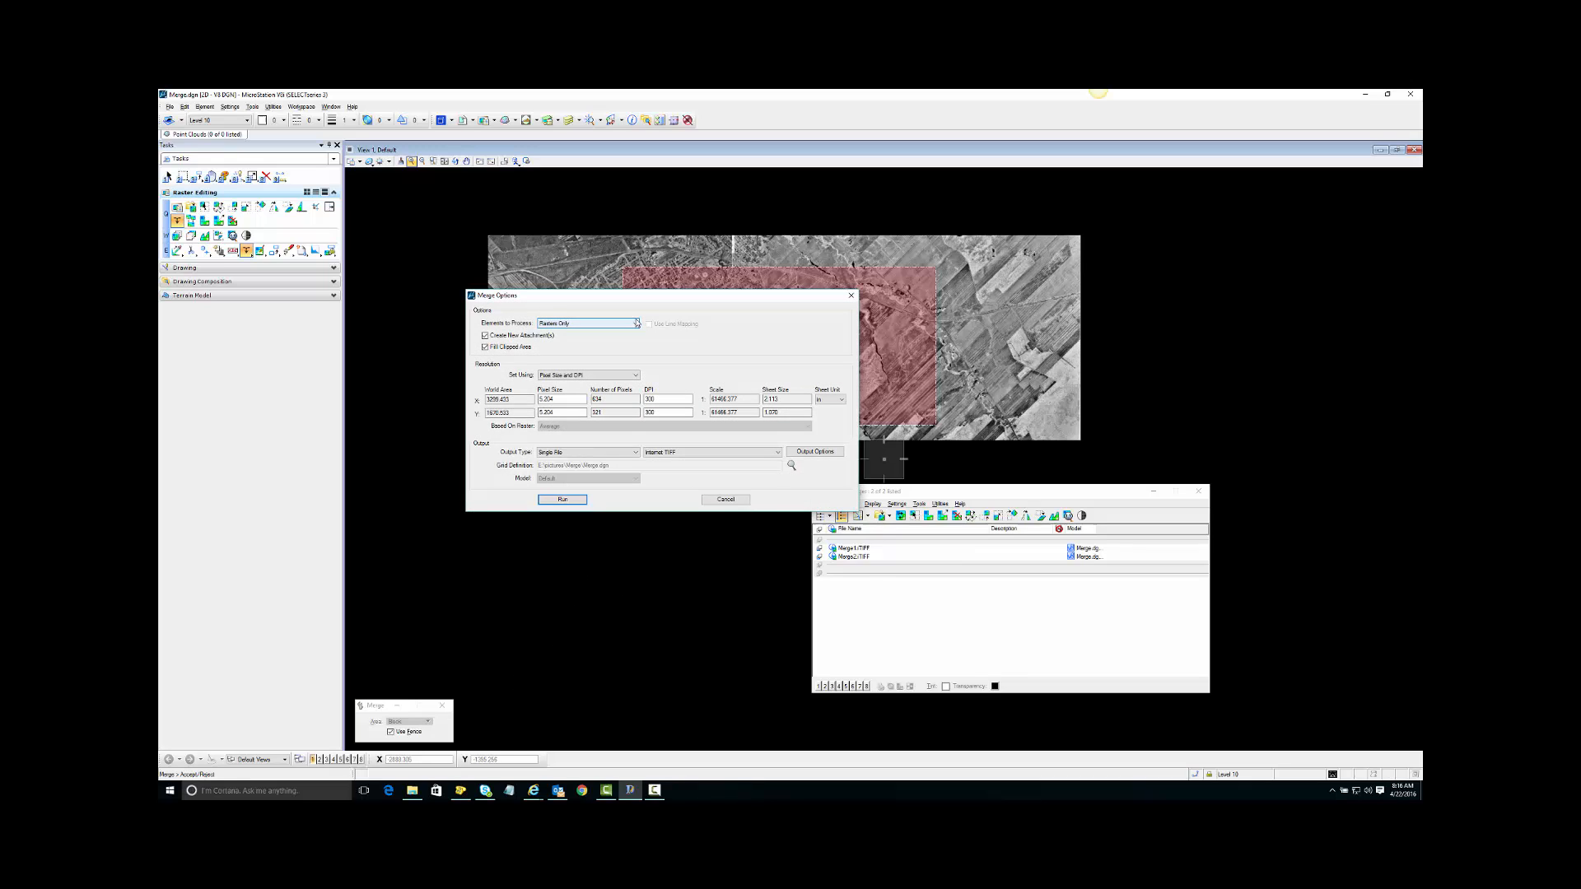
Keep Elements to Process as Rasters Only and run the merge.
{"action": "left_click", "coordinate": [635, 323]}
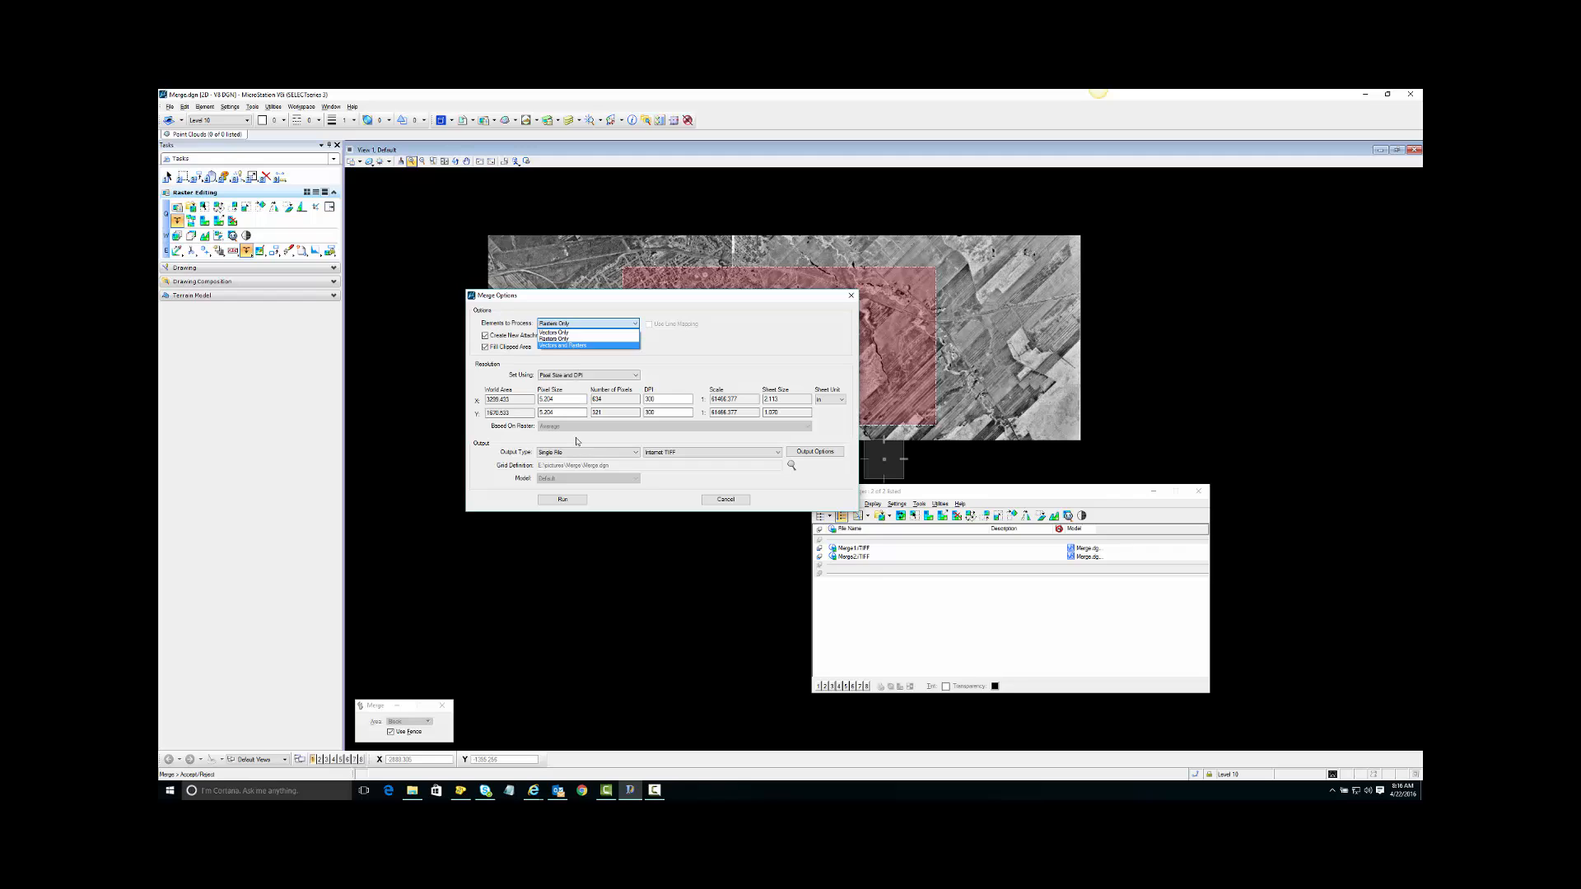
{"action": "mouse_move", "coordinate": [632, 534]}
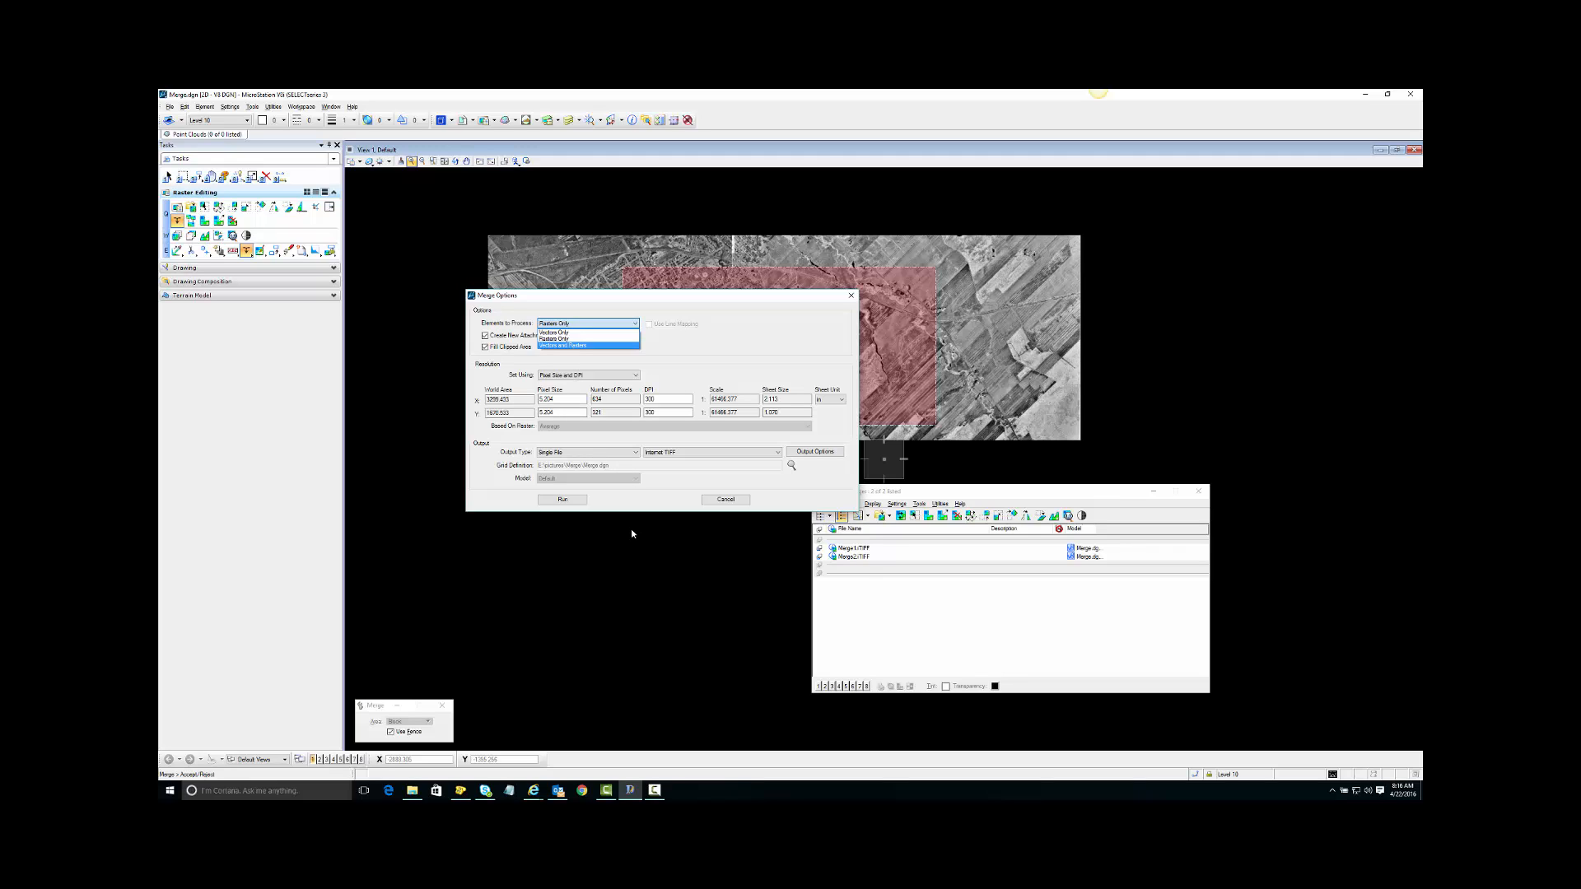
{"action": "mouse_move", "coordinate": [638, 561]}
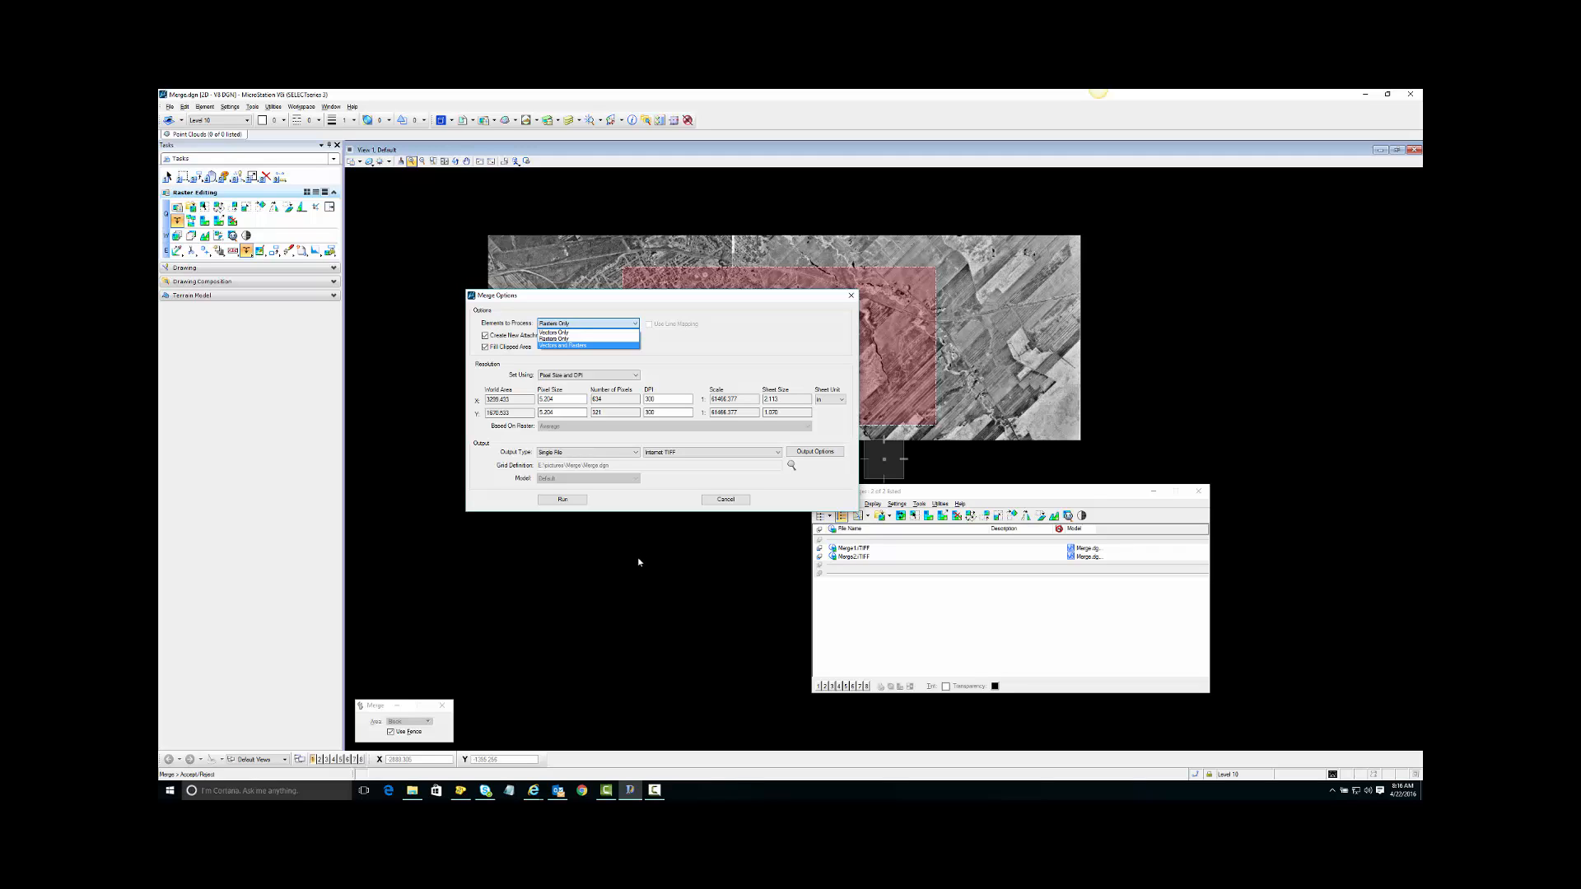
{"action": "mouse_move", "coordinate": [594, 531]}
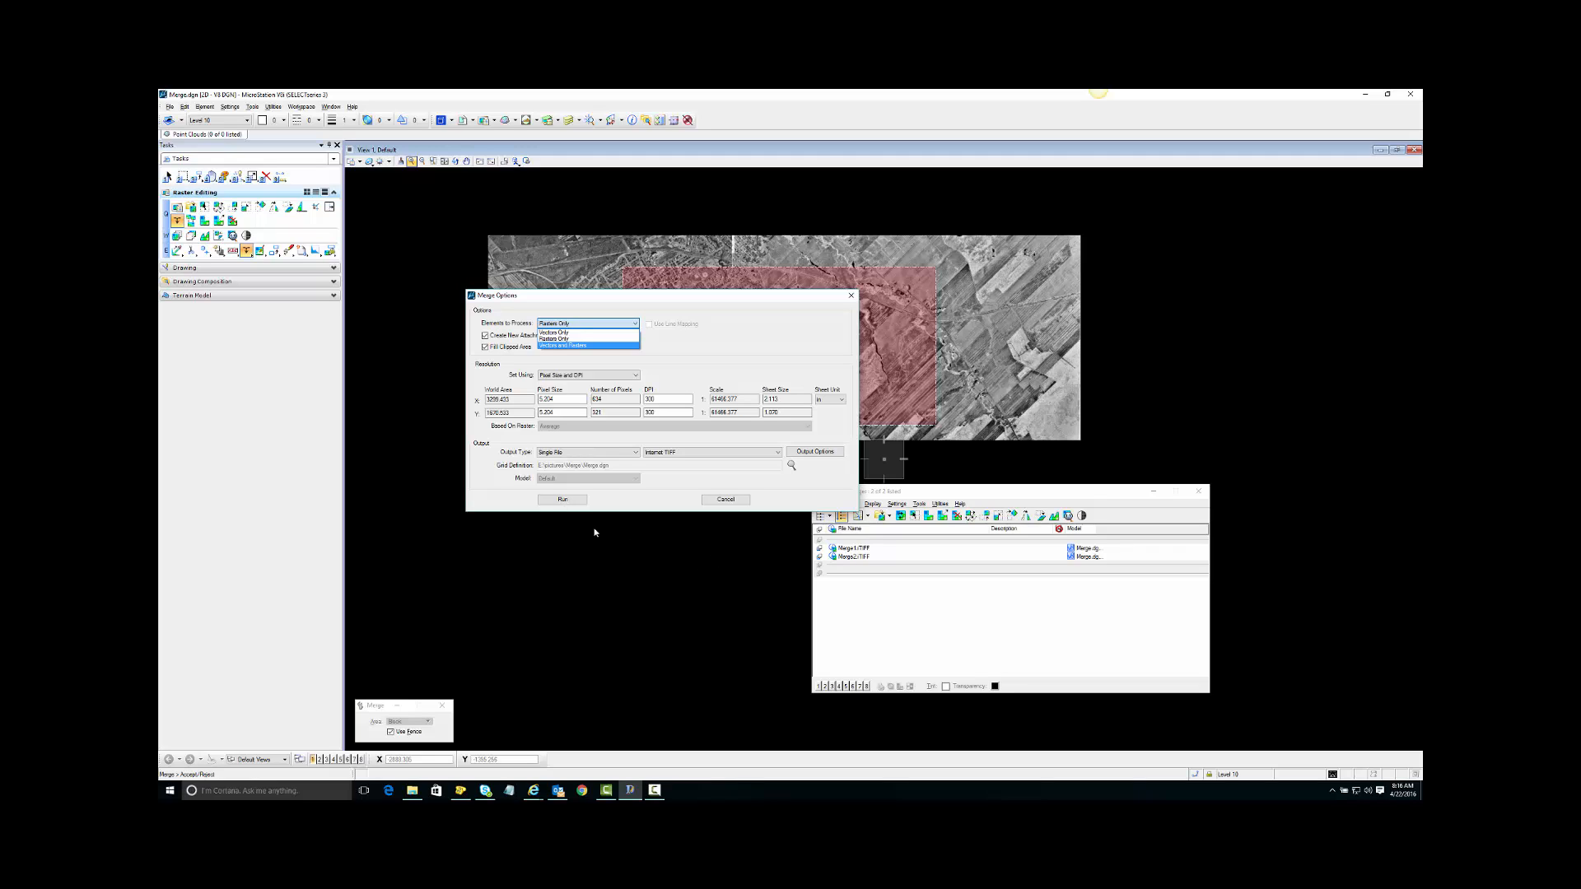
{"action": "left_click", "coordinate": [588, 323]}
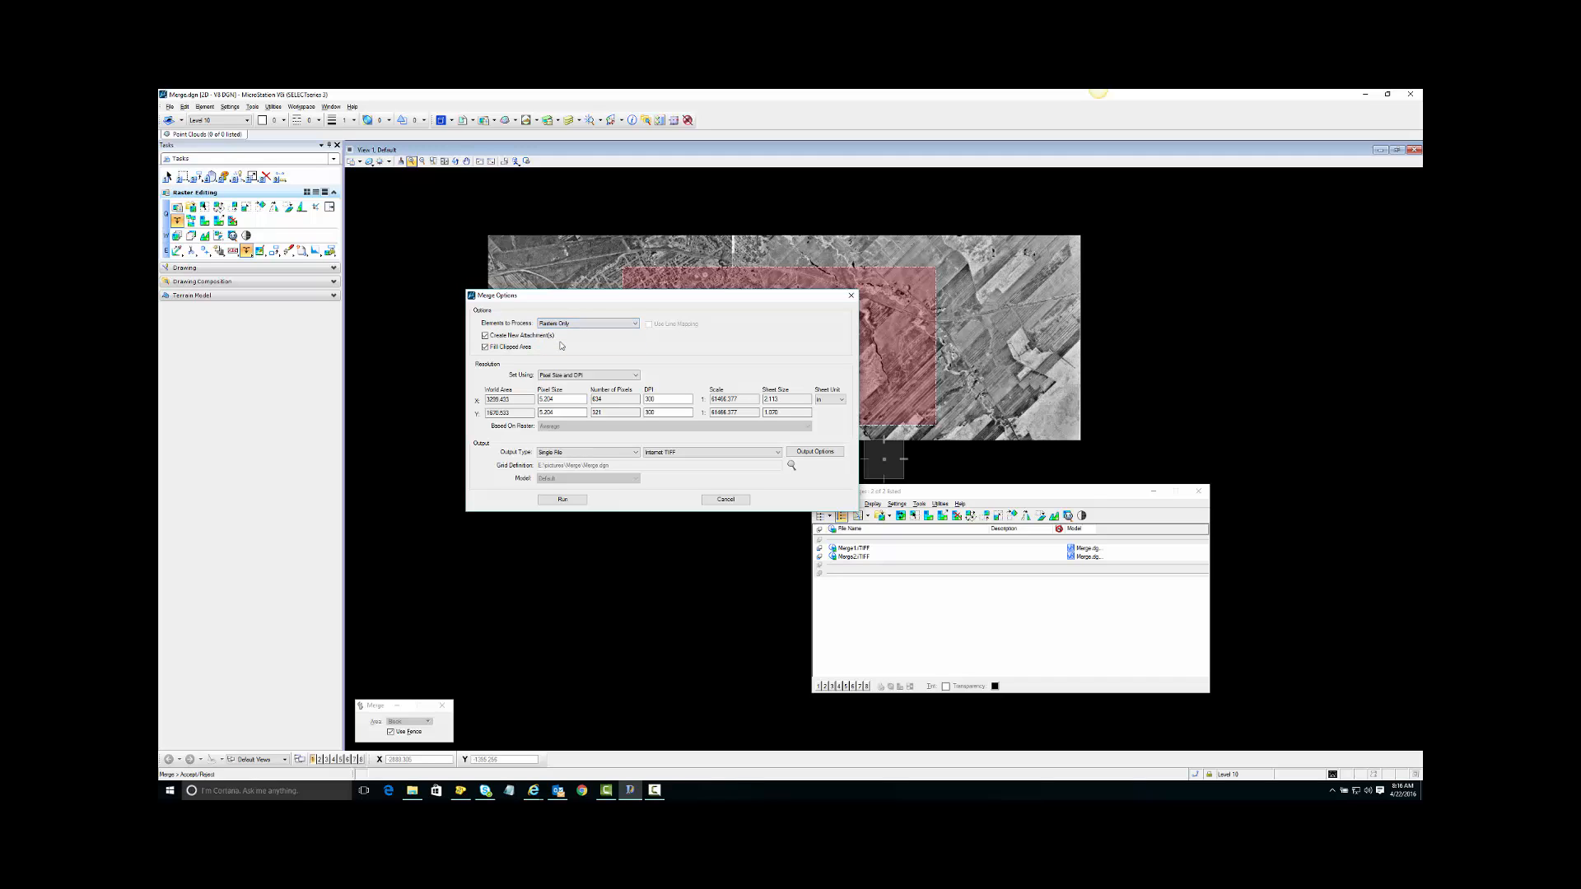
{"action": "left_click", "coordinate": [709, 452]}
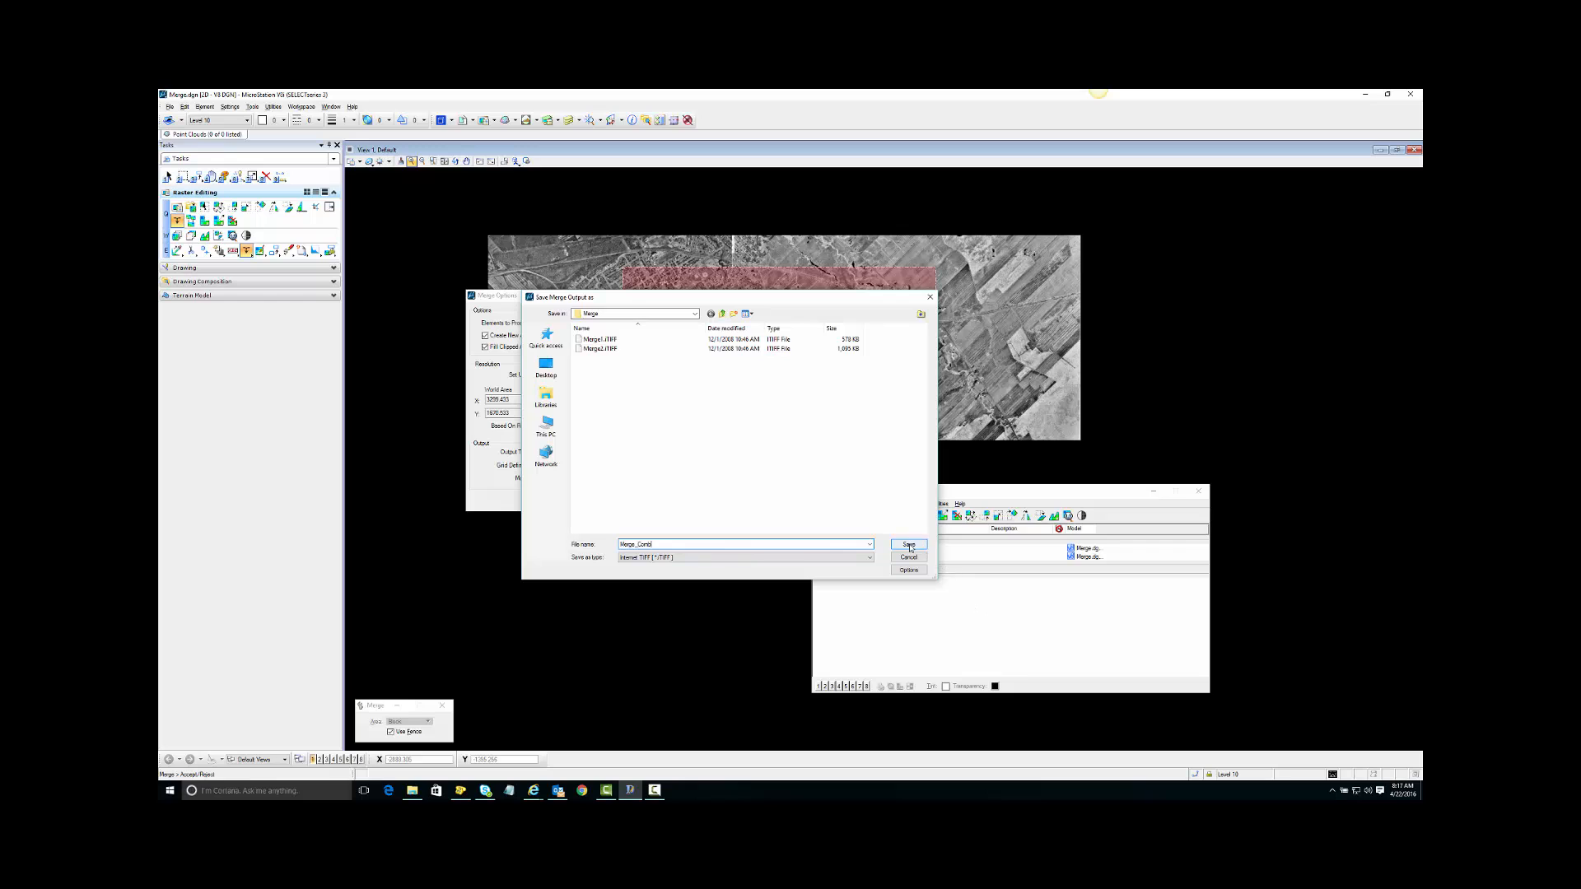
Save the merged output as a new TIFF in the Merge folder.
{"action": "left_click", "coordinate": [906, 544]}
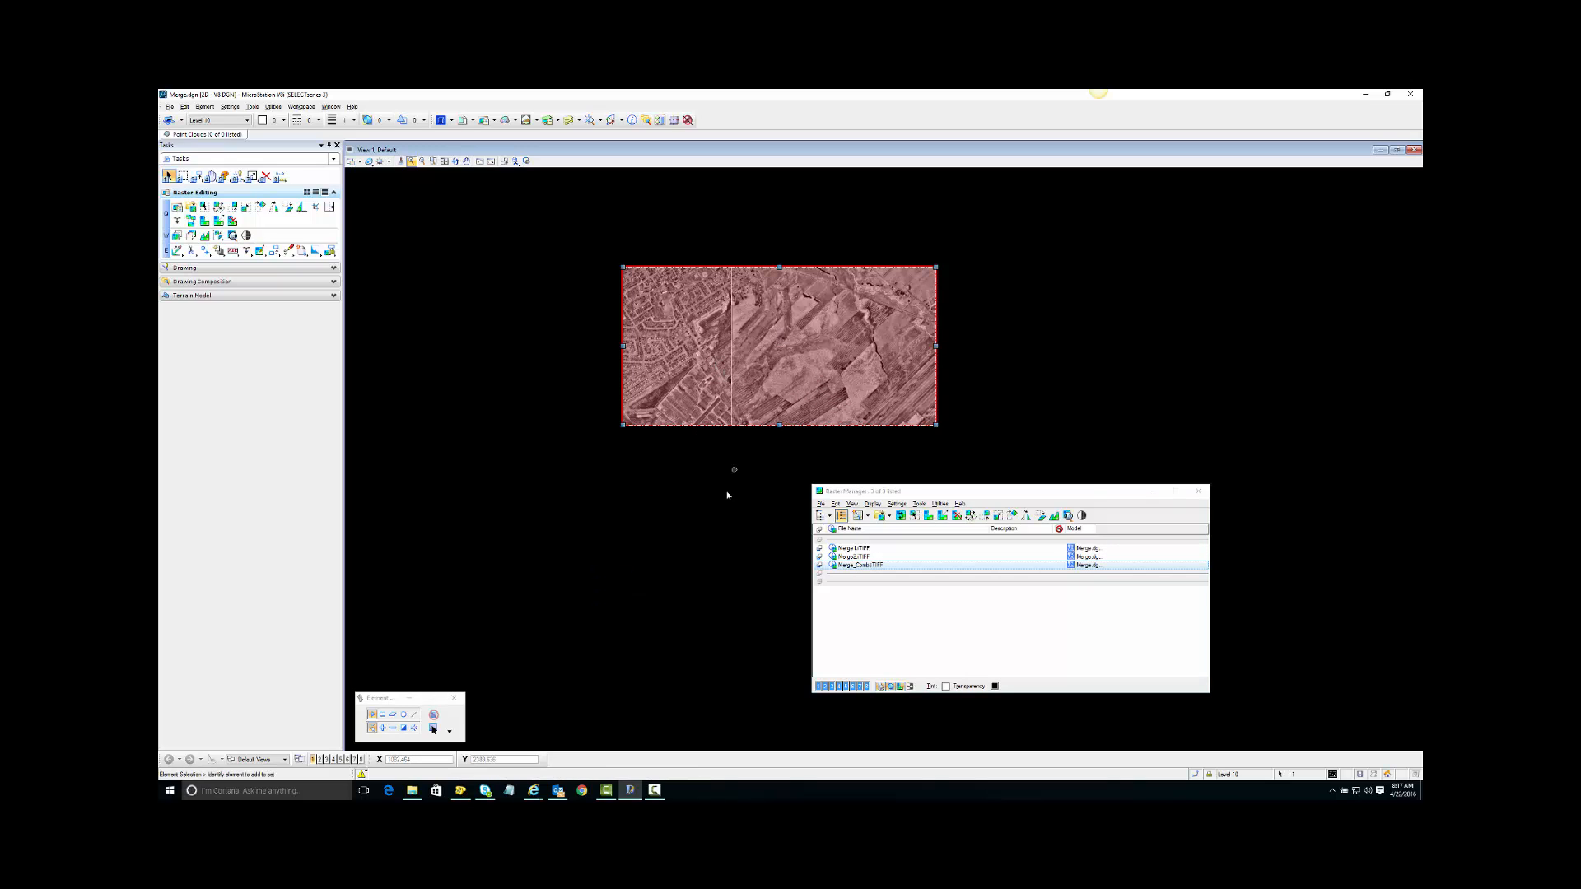
{"action": "mouse_move", "coordinate": [408, 333]}
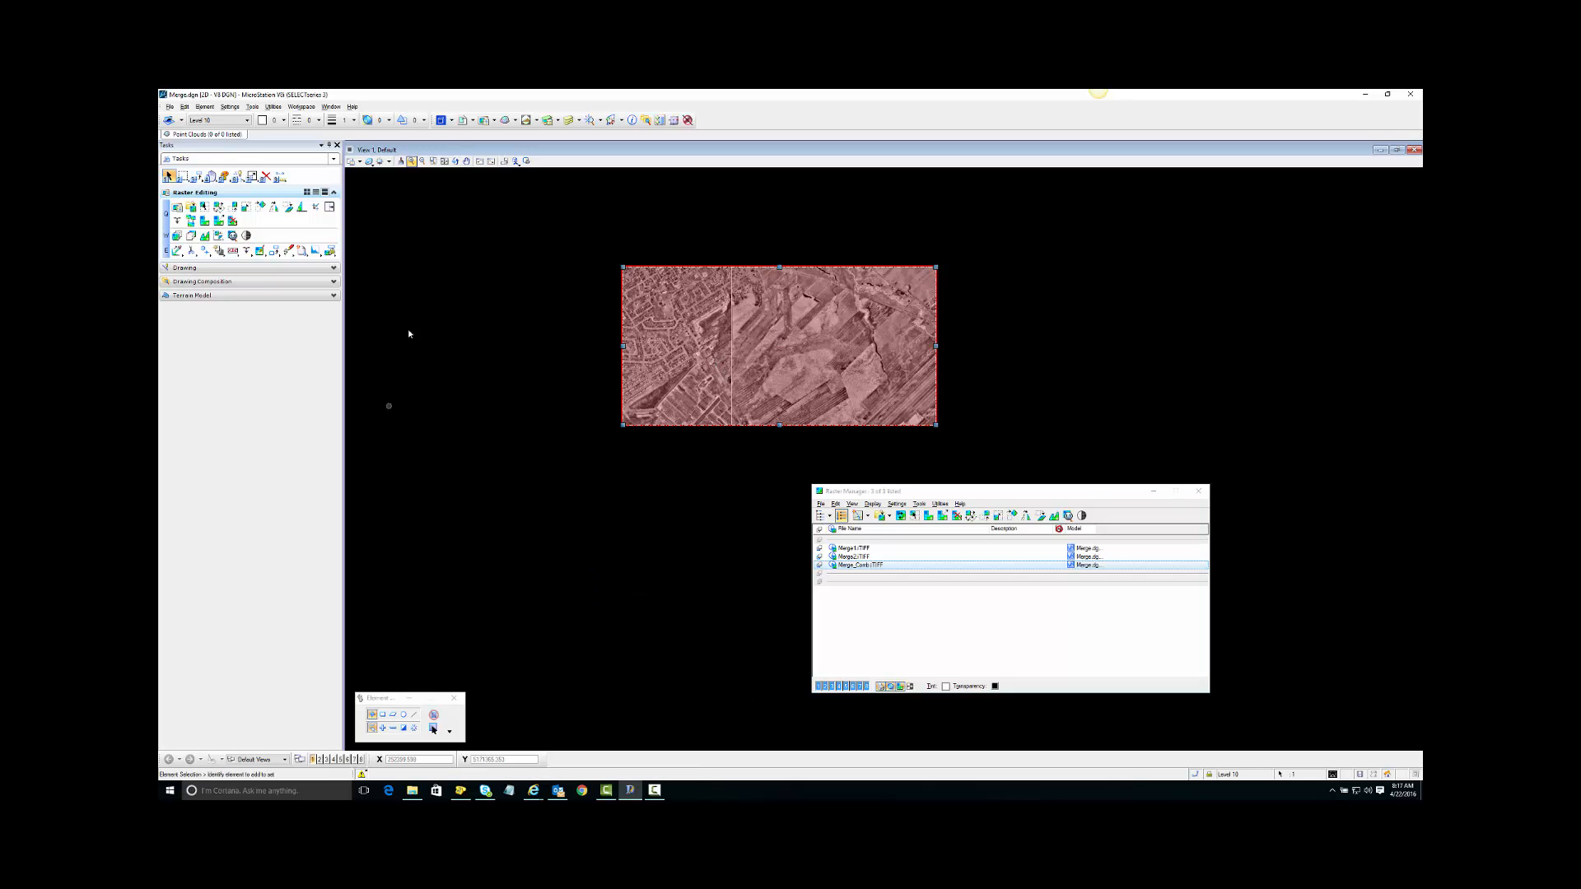
{"action": "mouse_move", "coordinate": [423, 162]}
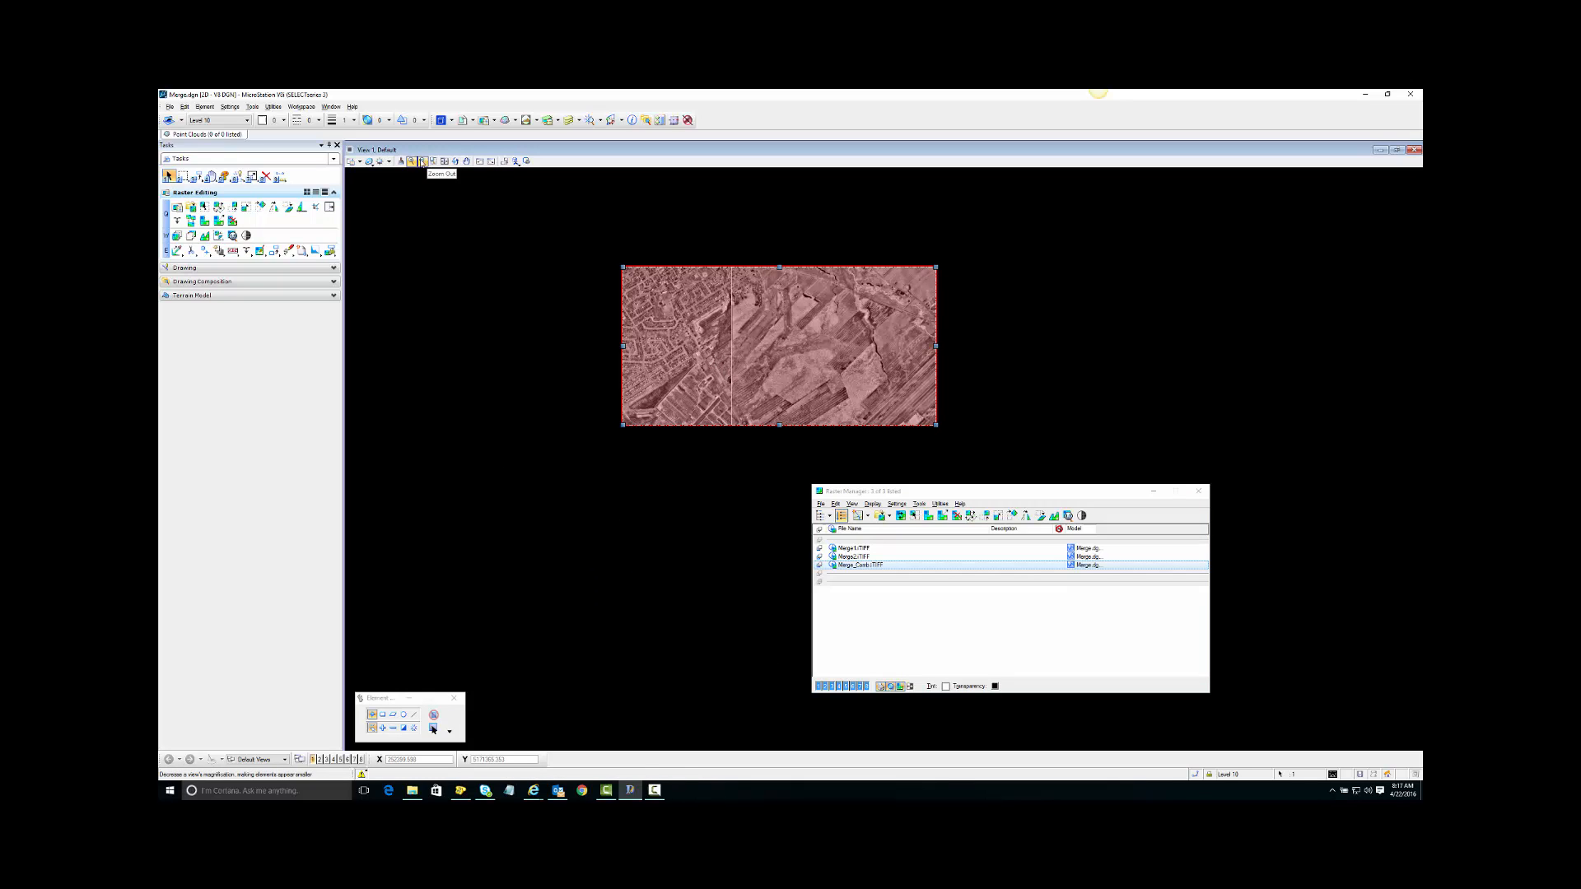
Zoom out to view the attached merged TIFF beside both source images.
{"action": "left_click", "coordinate": [421, 162]}
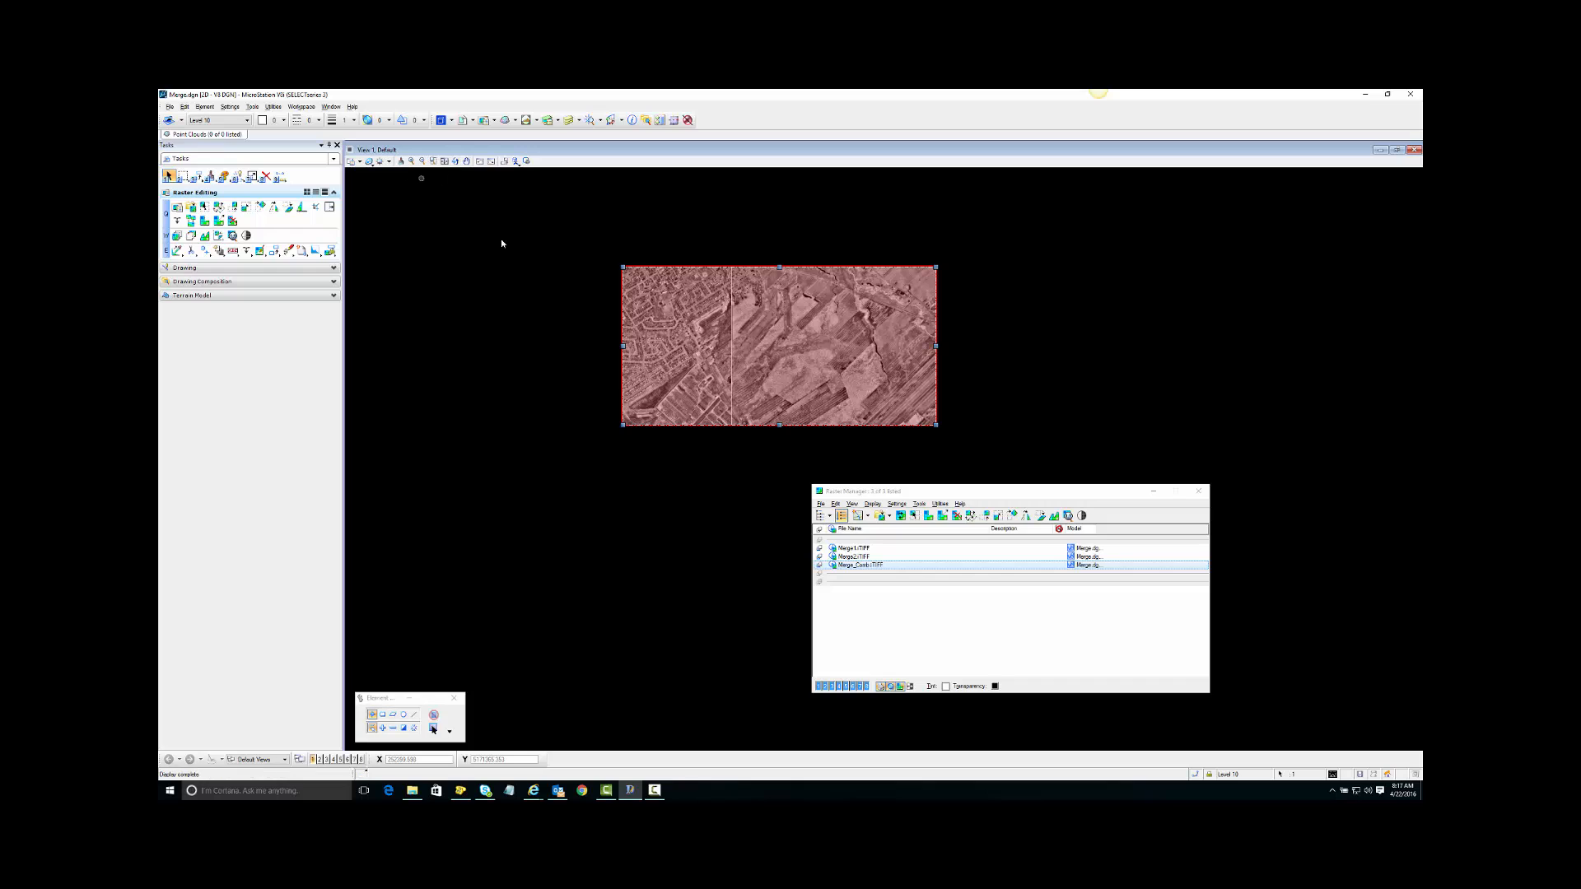